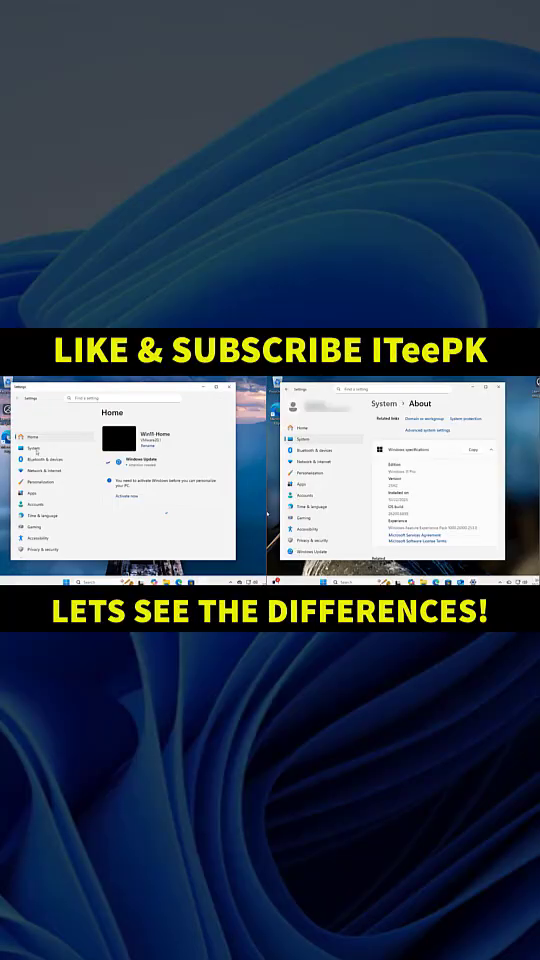
# Review System > About details on both PCs and bring up the Start menu on the right PC
pyautogui.click(32, 438)
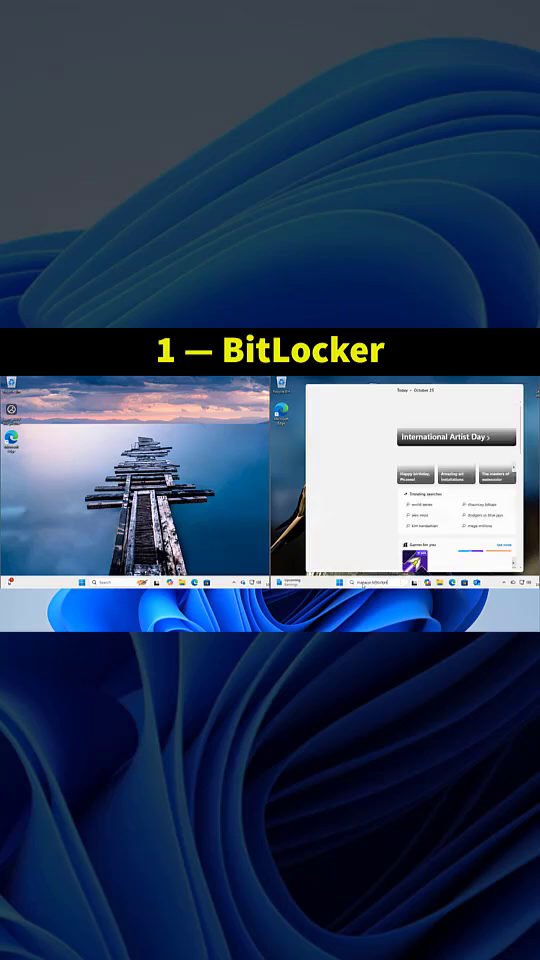
# Search Start for 'manage bitlocker' and launch the Manage BitLocker best match
pyautogui.write('manage bitlocker')
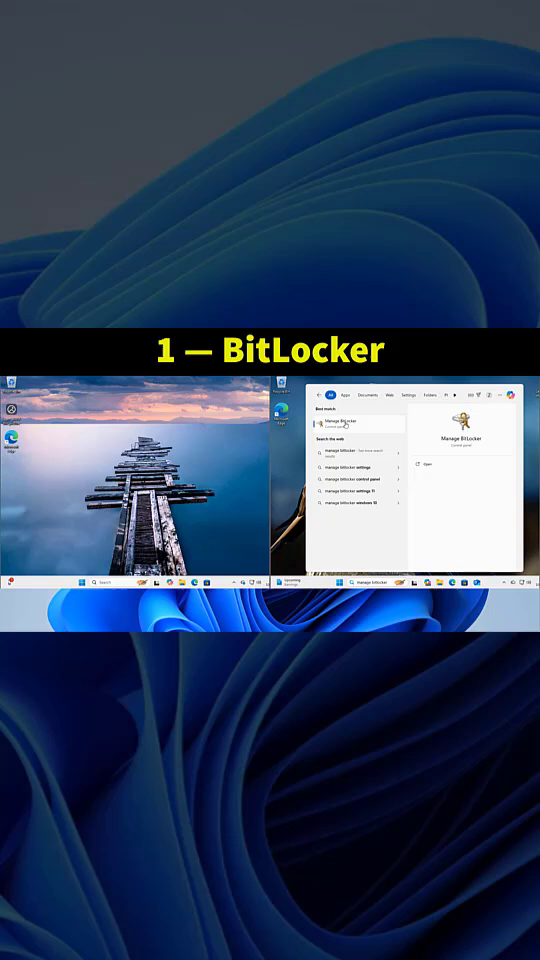
pyautogui.click(356, 420)
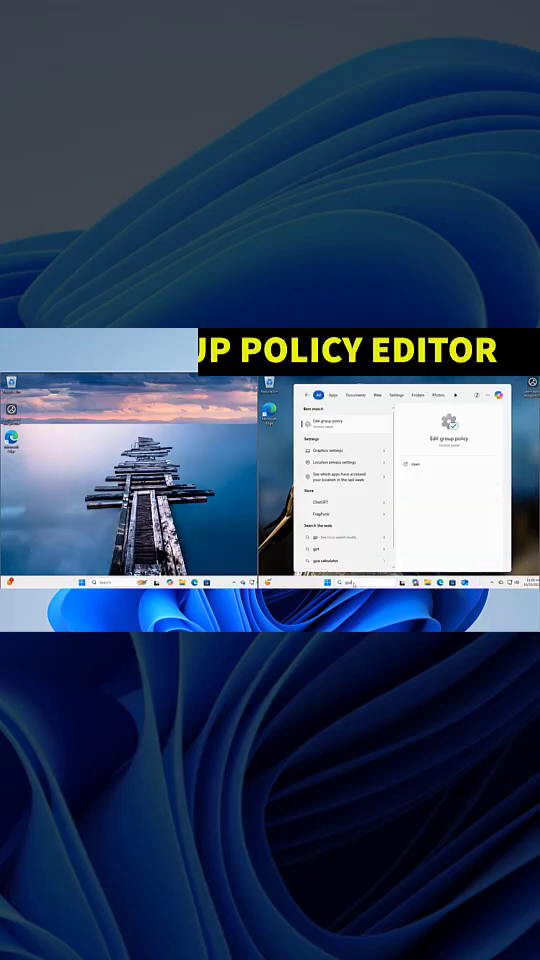
# Search 'gpedit.msc' on both PCs; Local Group Policy Editor launches on only one
pyautogui.write('gpedit.msc')
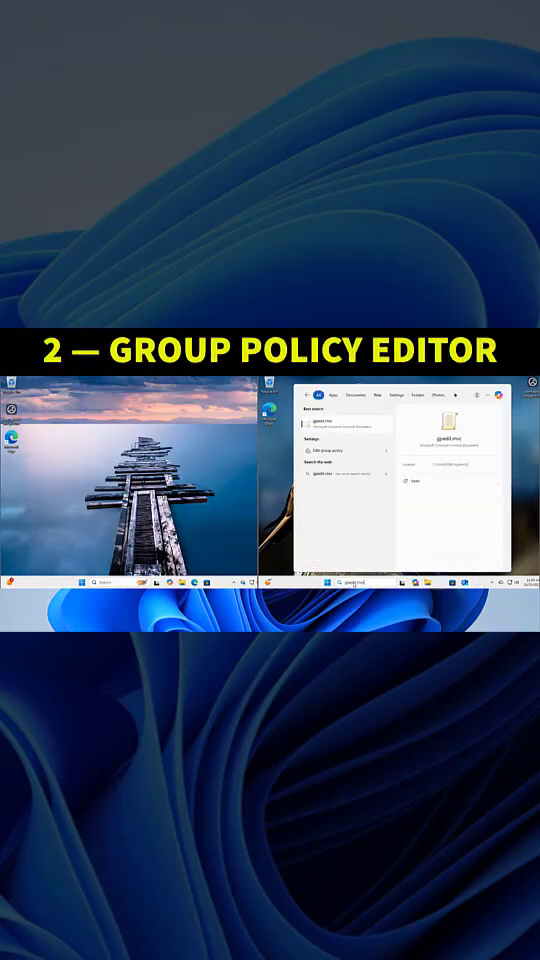
pyautogui.click(324, 424)
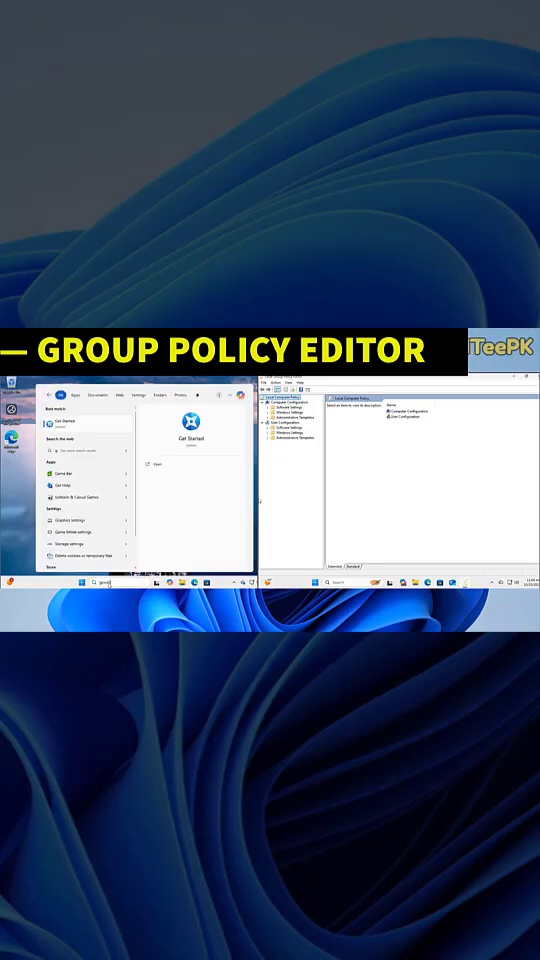
pyautogui.write('gpedit.msc')
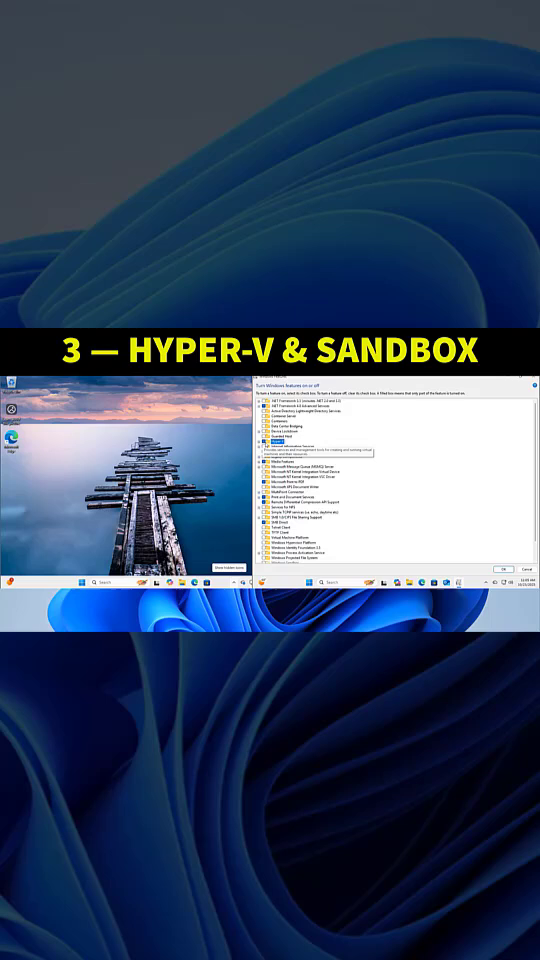
# Tick Hyper-V and Windows Sandbox in Windows Features and apply with OK
pyautogui.click(504, 568)
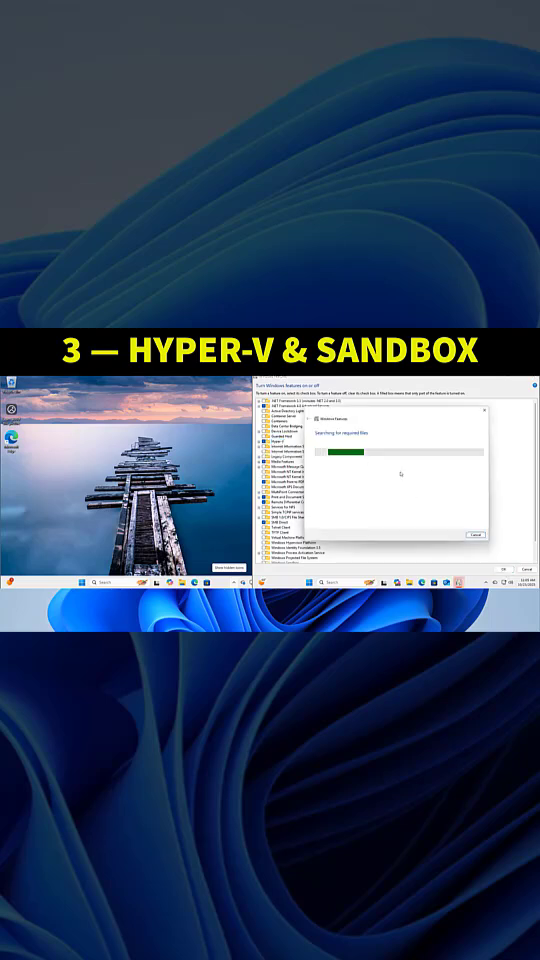
pyautogui.click(88, 580)
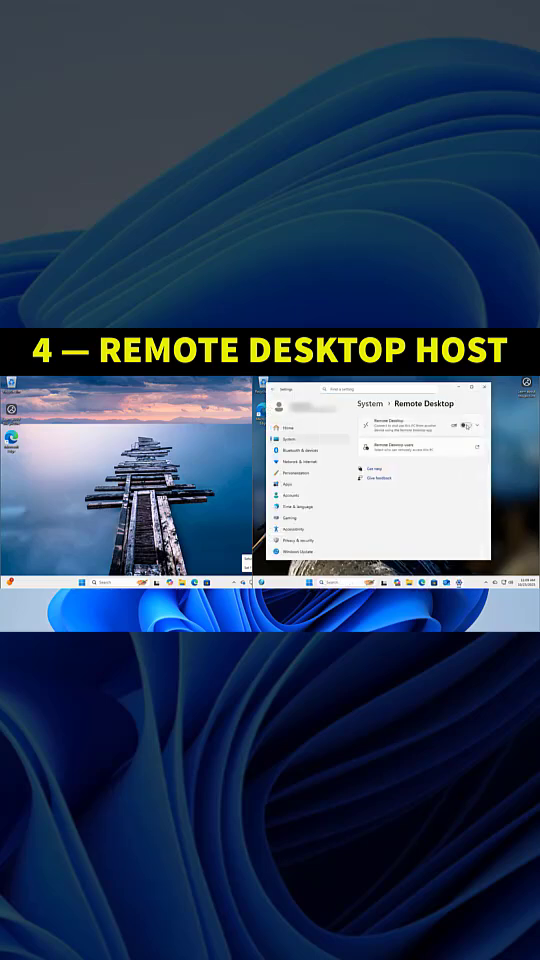
# Show Settings > System > Remote Desktop and its hosting toggle
pyautogui.click(464, 426)
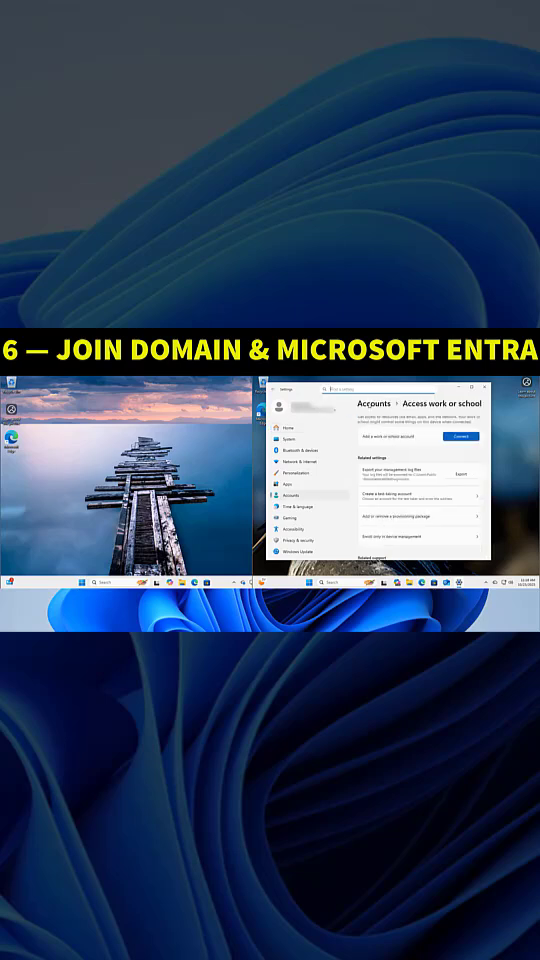
# Start Connect under Access work or school, then search 'settings' on the other PC and launch it
pyautogui.click(460, 436)
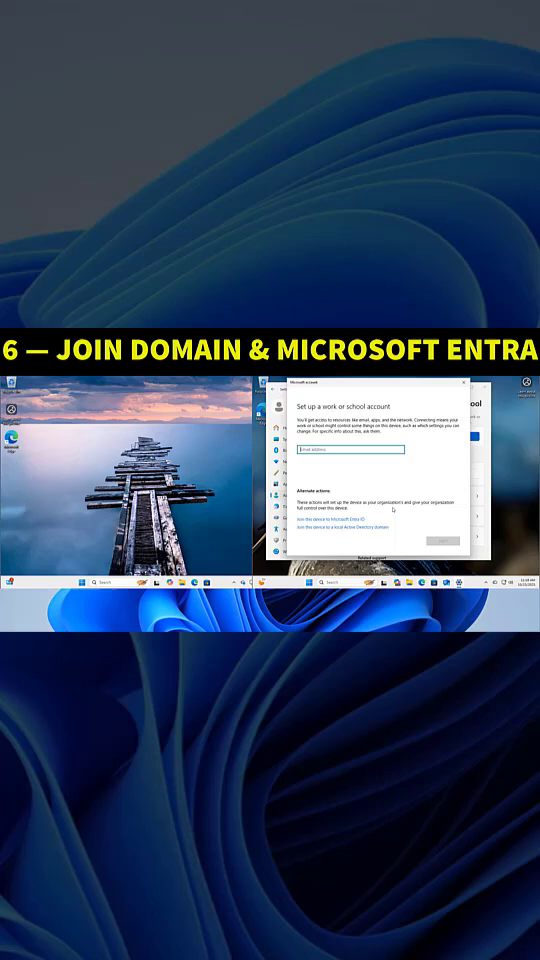
pyautogui.click(96, 580)
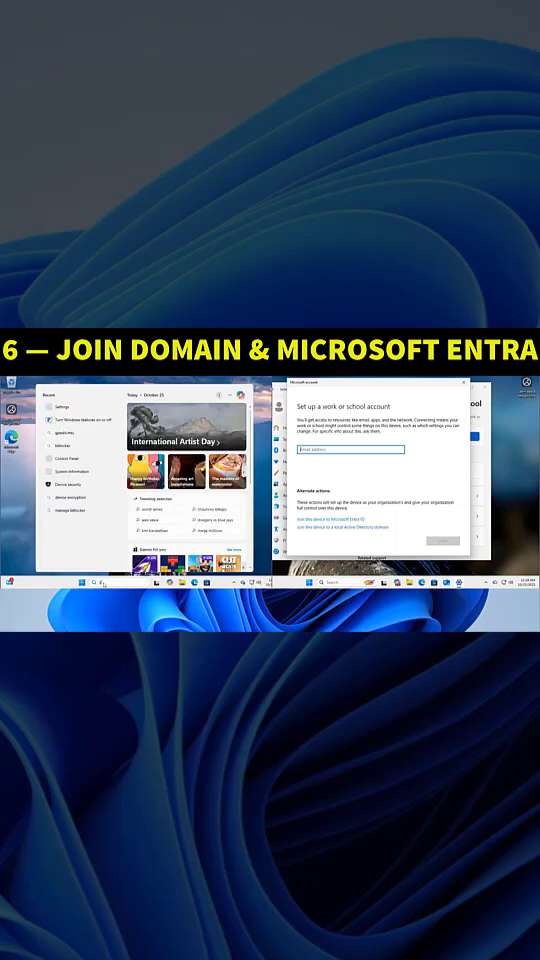
pyautogui.write('settings')
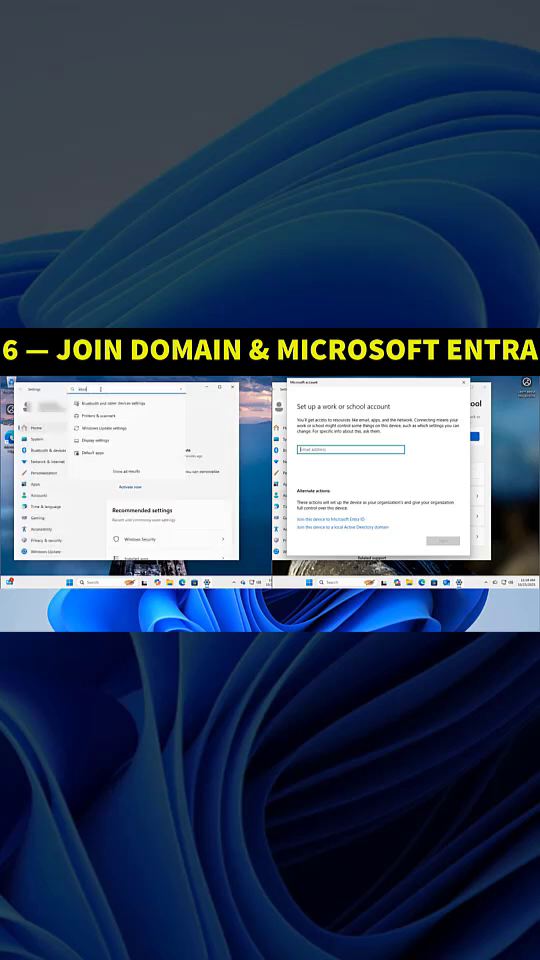
pyautogui.click(42, 494)
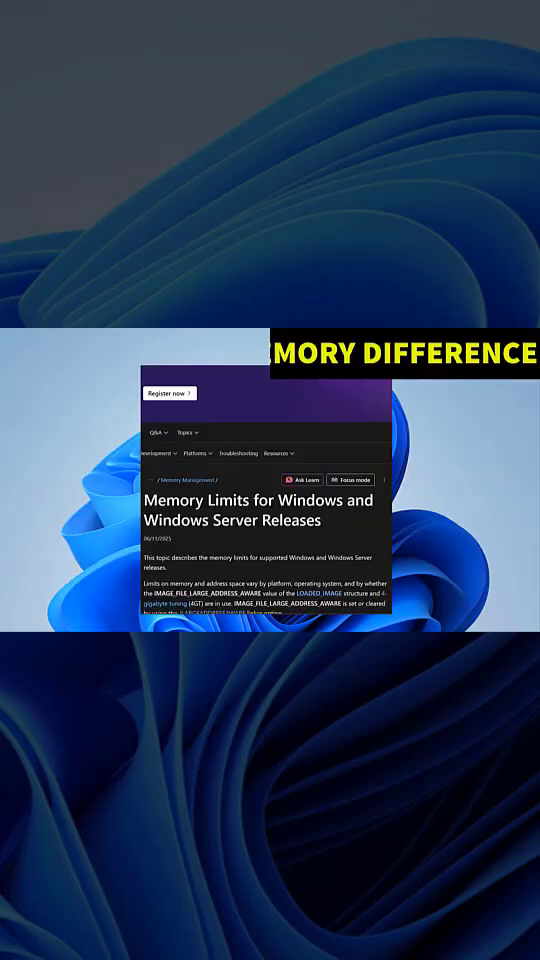
# Scroll the Memory Limits article down to the Physical Memory Limits: Windows 11 table
pyautogui.scroll(-3)
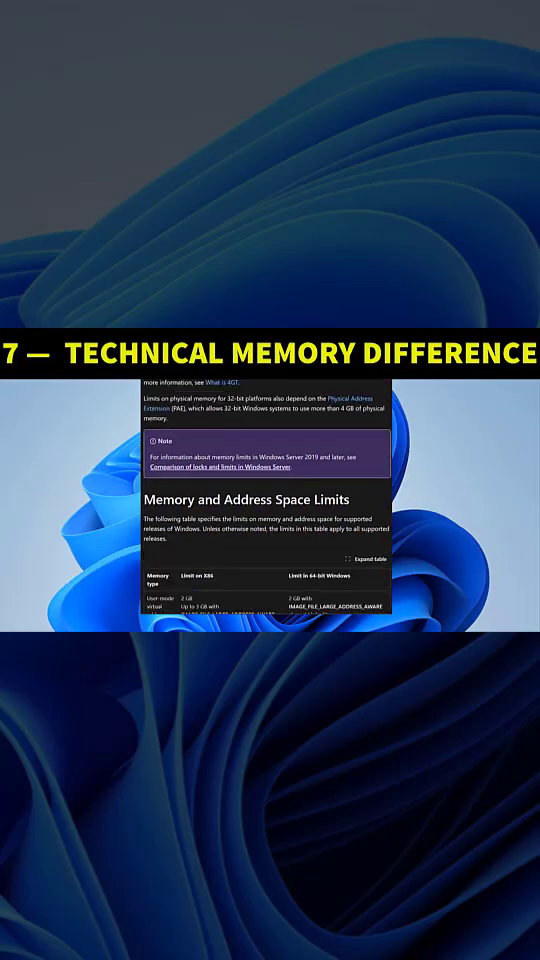
pyautogui.scroll(-3)
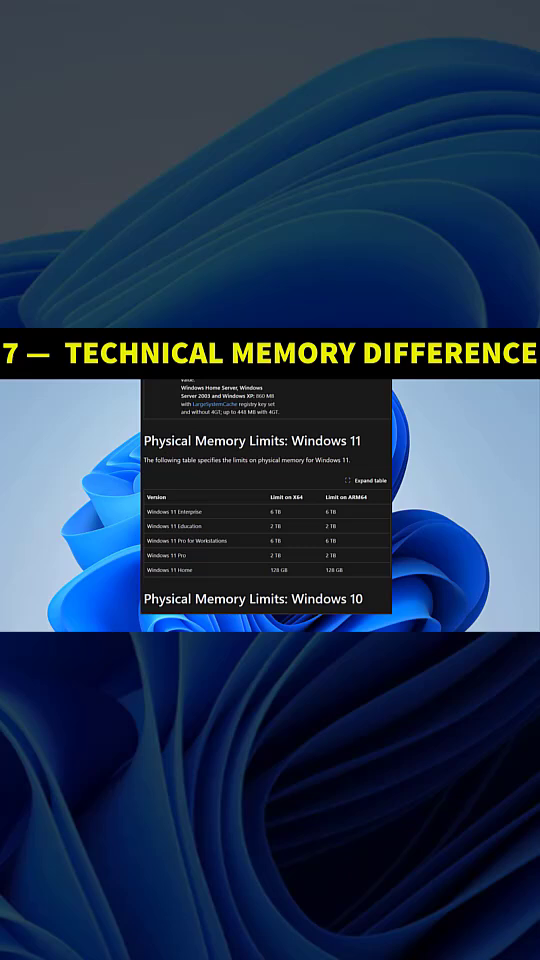